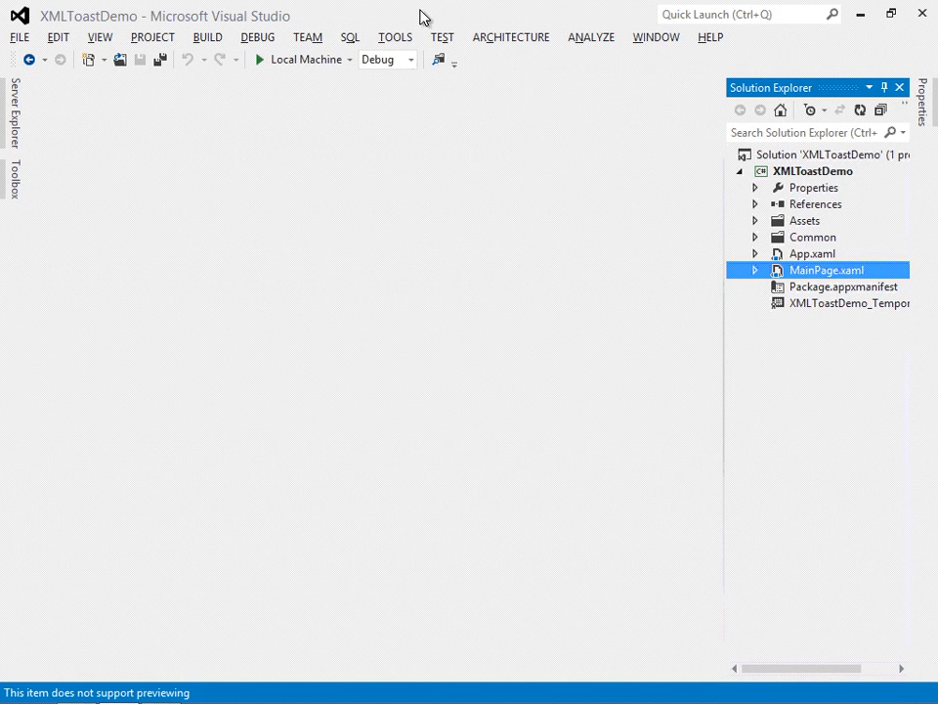
{"action": "mouse_move", "coordinate": [411, 186]}
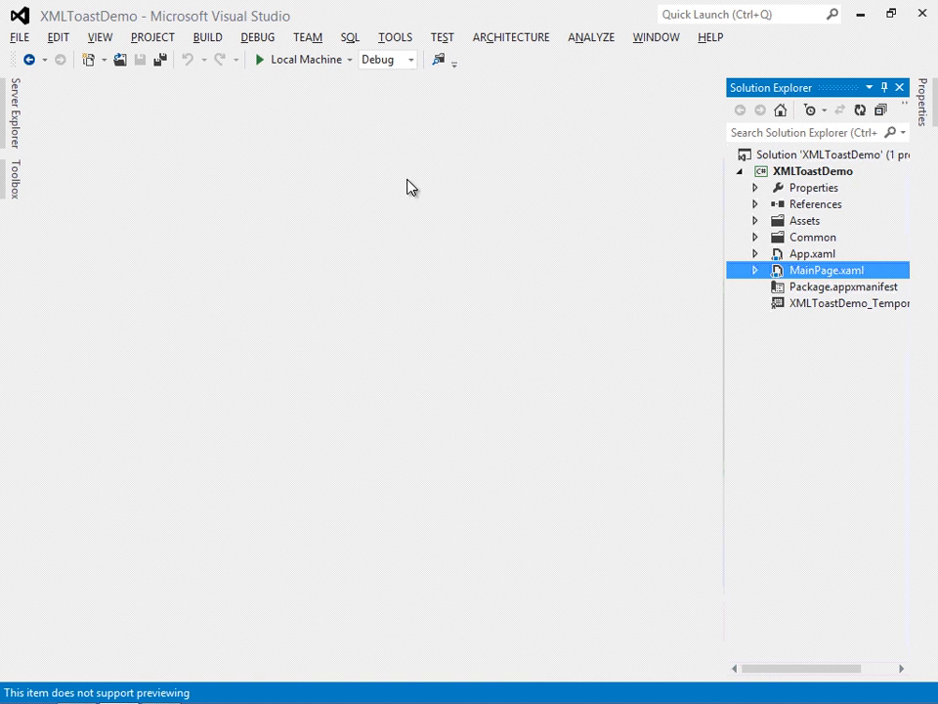
Add a new folder named Images to the XMLToastDemo project
{"action": "right_click", "coordinate": [813, 170]}
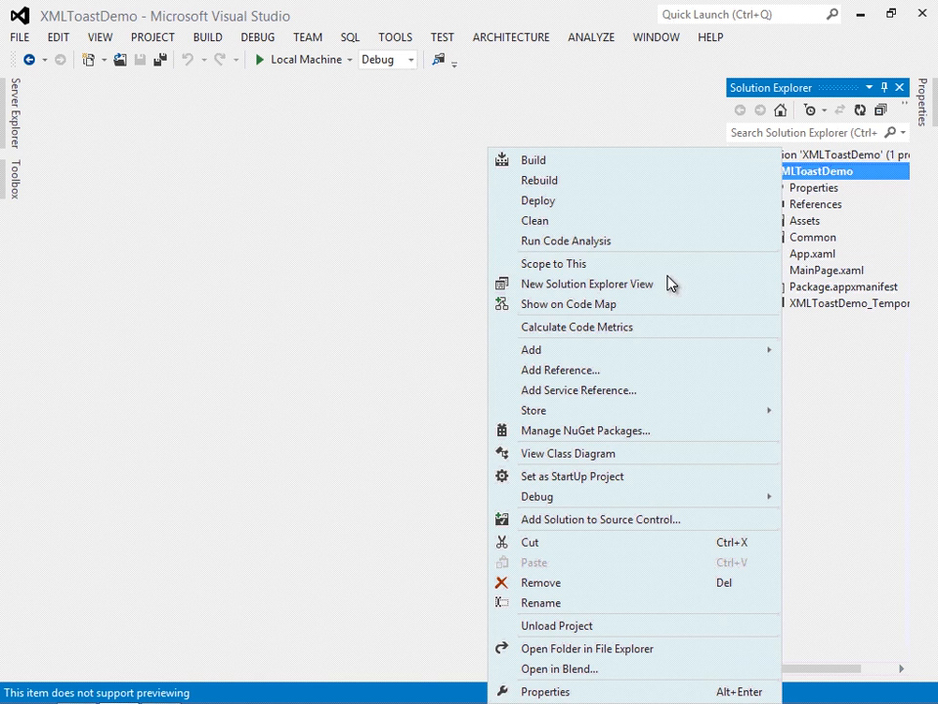
{"action": "left_click", "coordinate": [531, 348]}
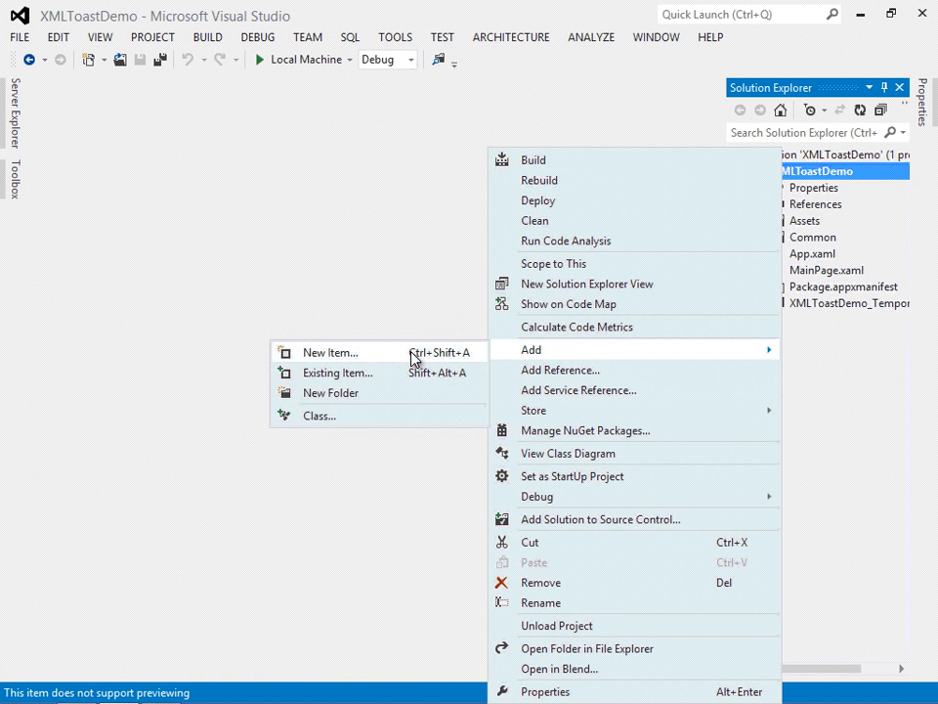
{"action": "left_click", "coordinate": [330, 391]}
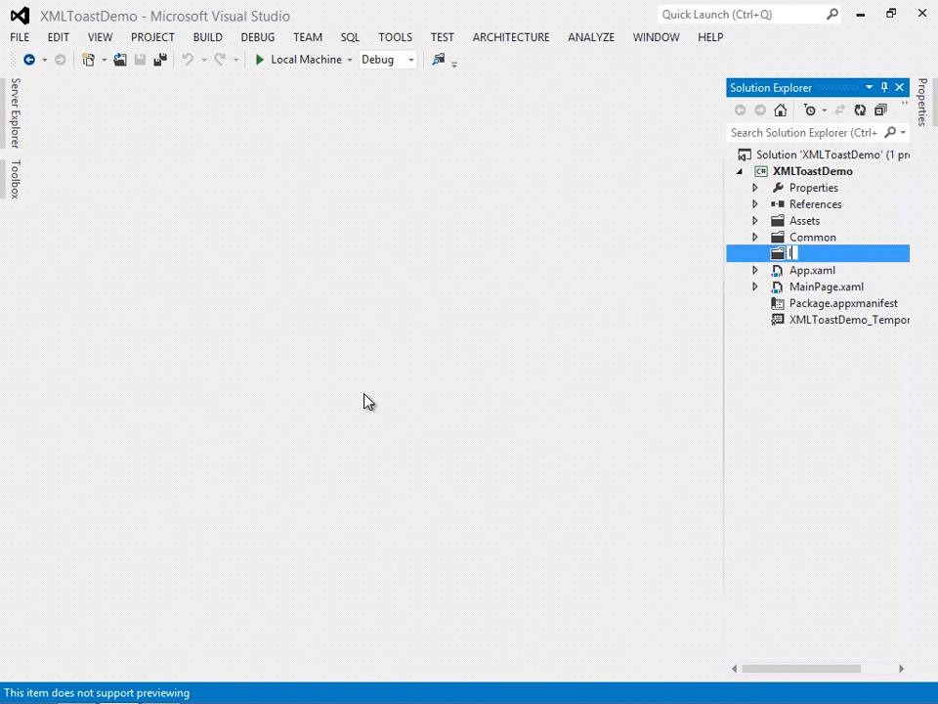
{"action": "type", "text": "Images"}
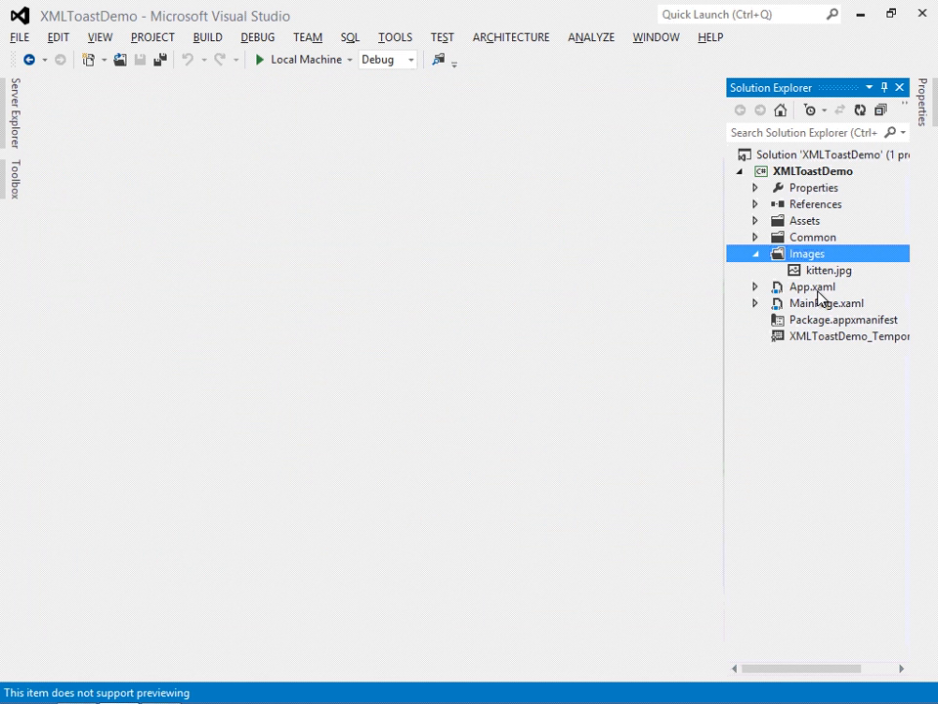
Begin a <Button Content element inside the Grid of MainPage.xaml
{"action": "double_click", "coordinate": [825, 301]}
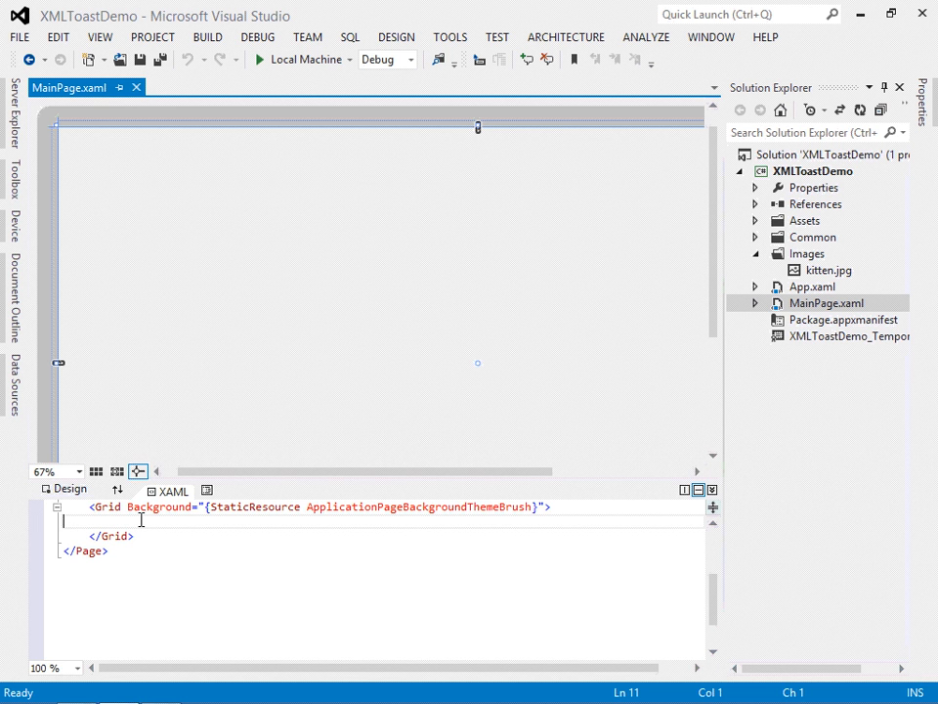
{"action": "type", "text": "<Button Co"}
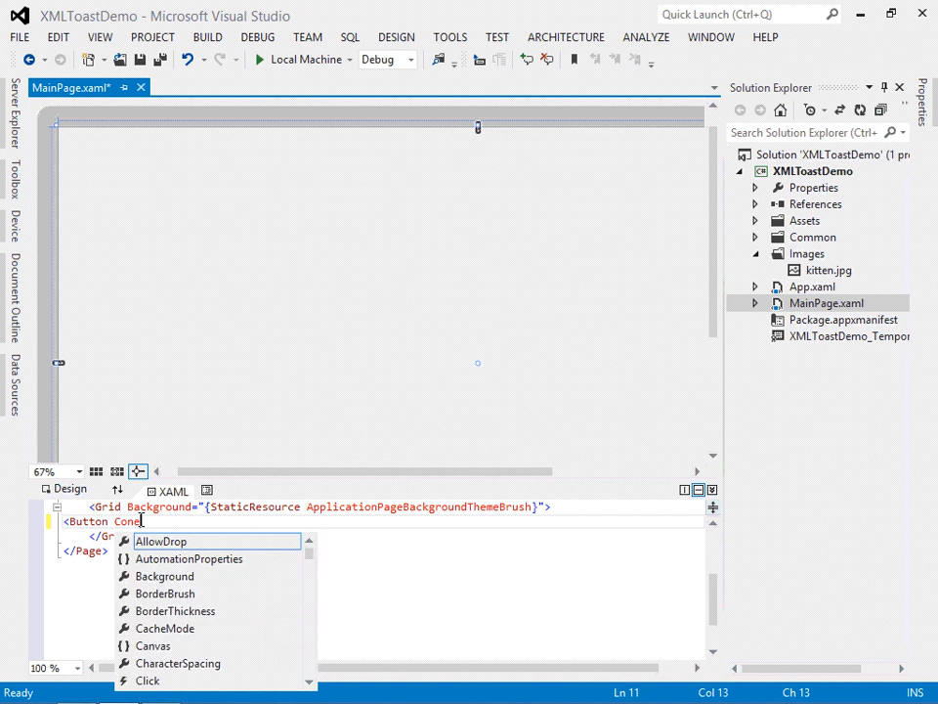
{"action": "type", "text": "nt"}
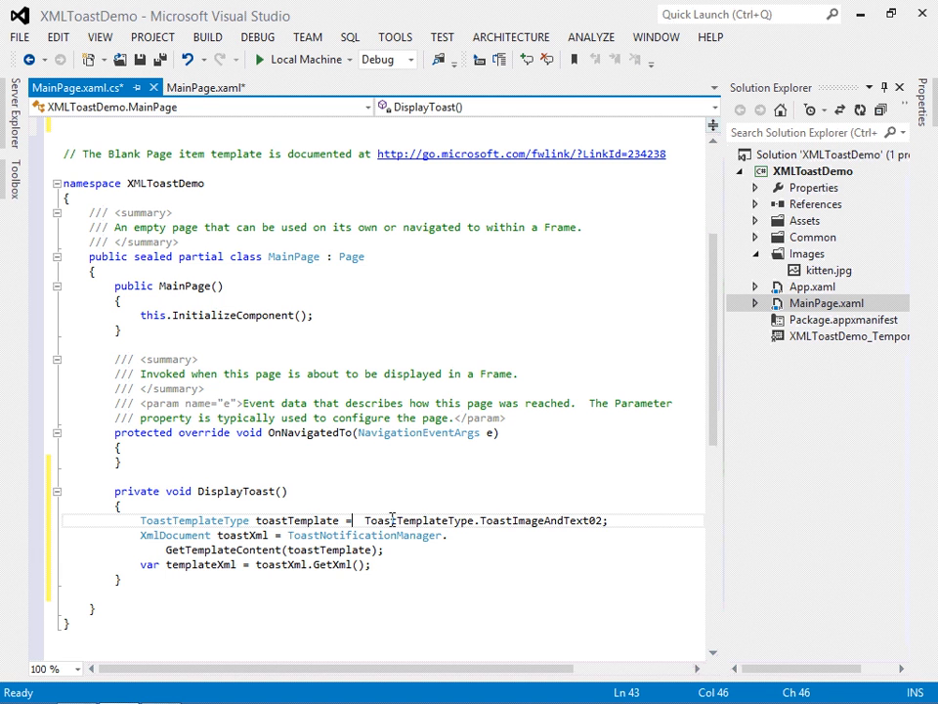
Separate the XmlDocument statement with a blank line and choose the ToastImageAndText02 template type
{"action": "key", "text": "enter"}
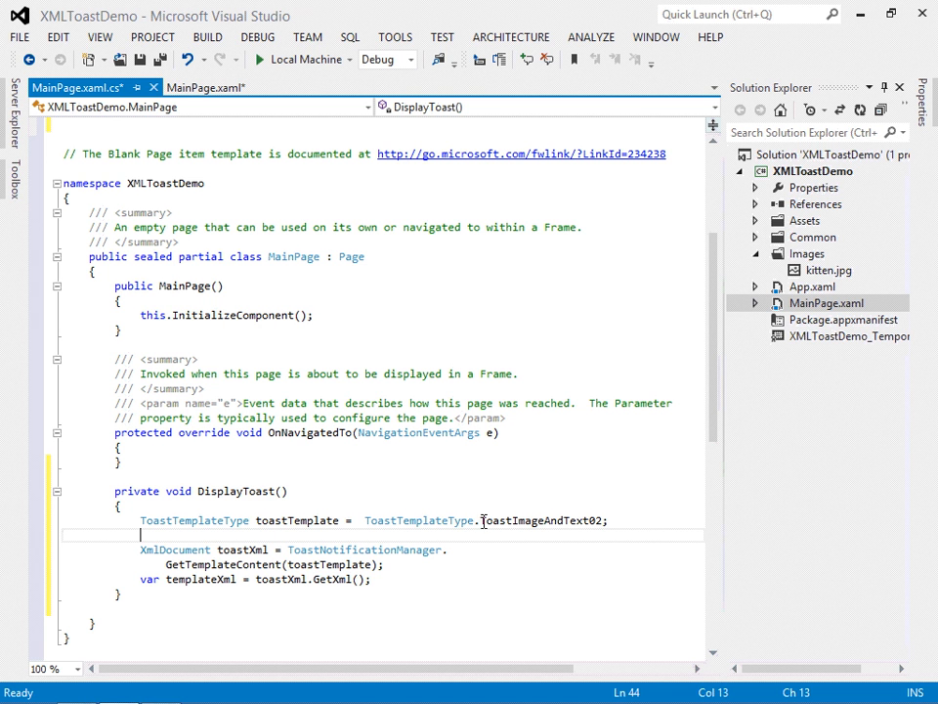
{"action": "double_click", "coordinate": [539, 520]}
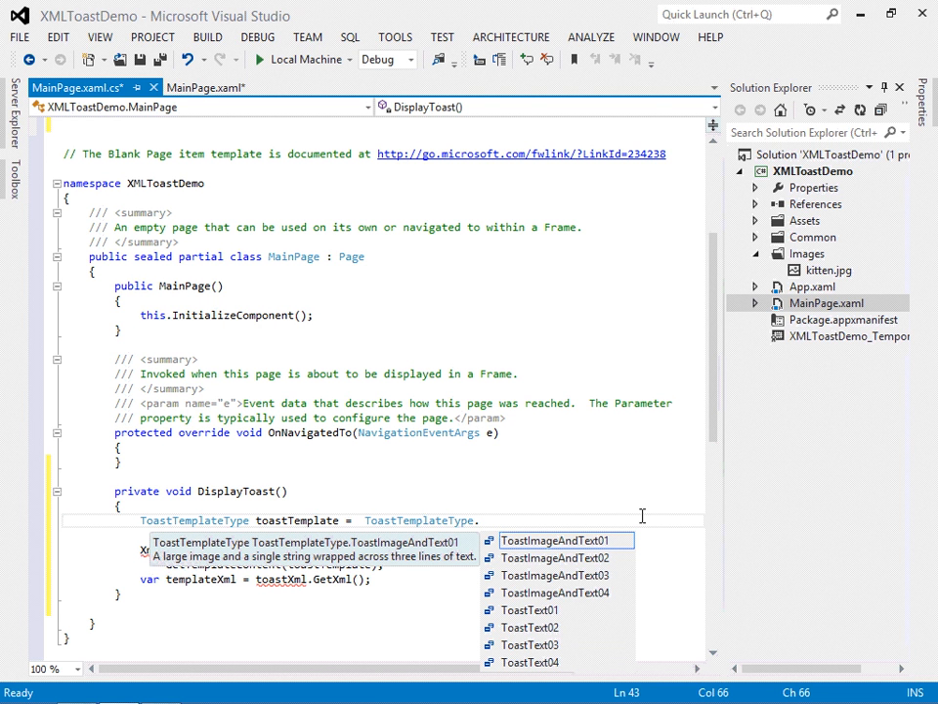
{"action": "double_click", "coordinate": [556, 557]}
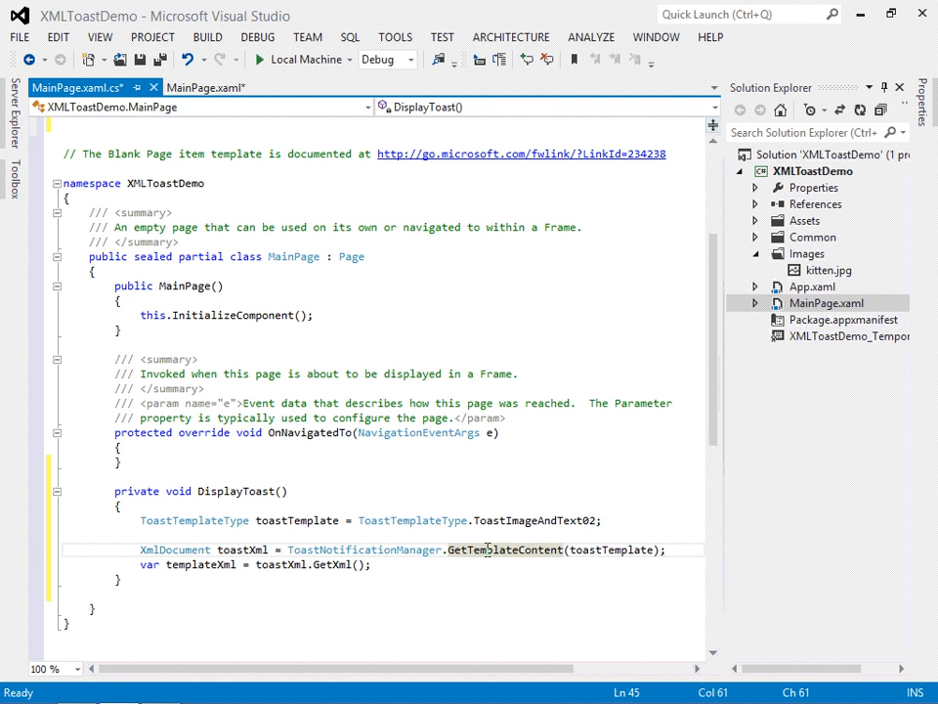
{"action": "double_click", "coordinate": [610, 549]}
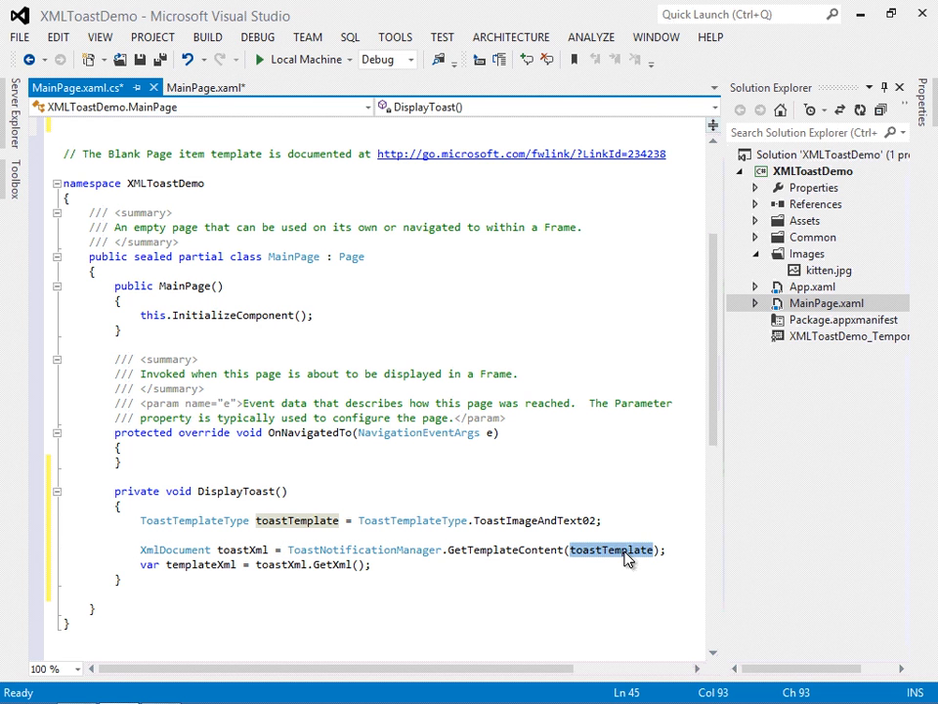
{"action": "mouse_move", "coordinate": [479, 531]}
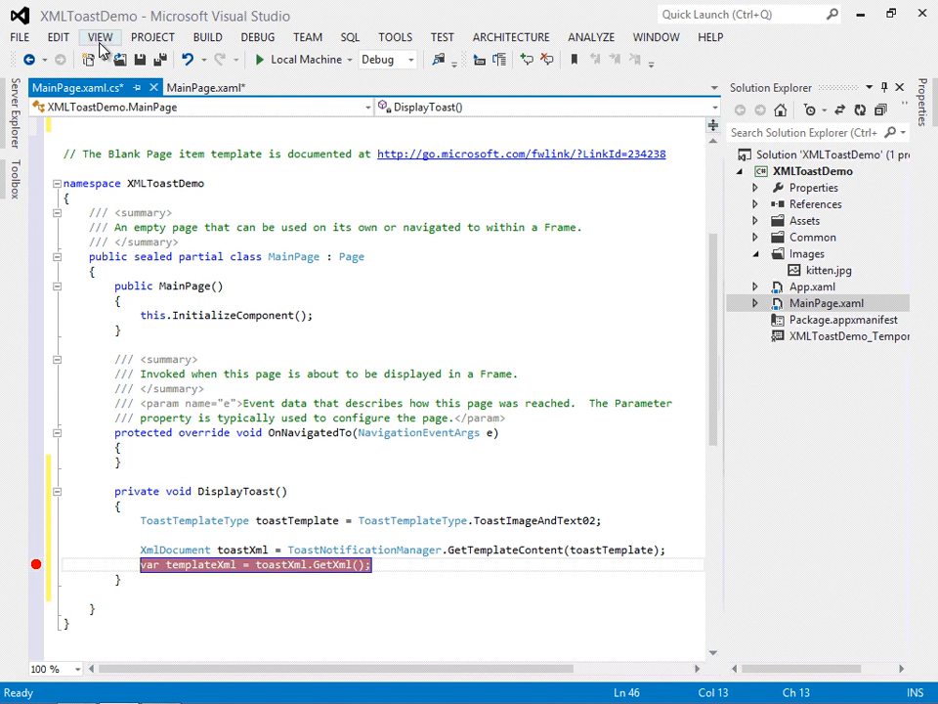
Call DisplayToast() from Button_Click_1, save, and start a debug run on Local Machine
{"action": "left_click", "coordinate": [203, 86]}
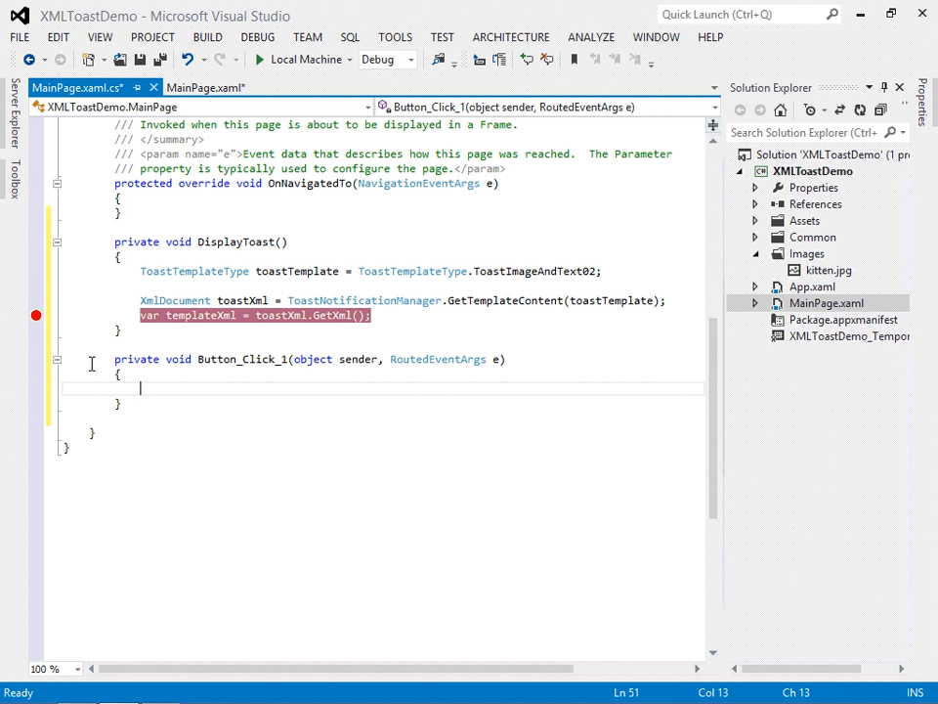
{"action": "type", "text": "DIsplayTe"}
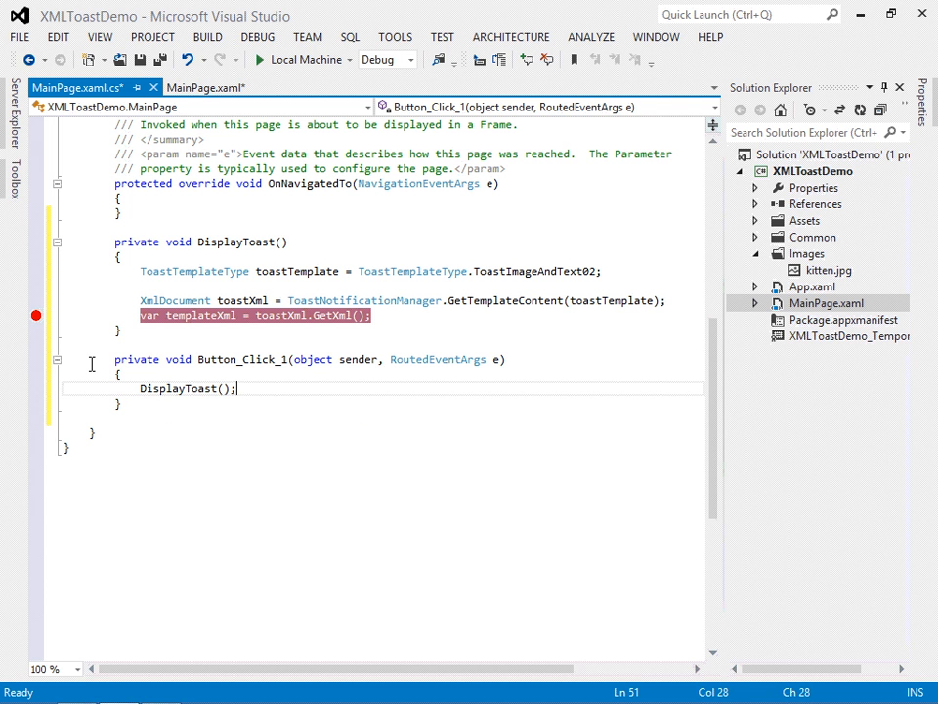
{"action": "key", "text": "ctrl+s"}
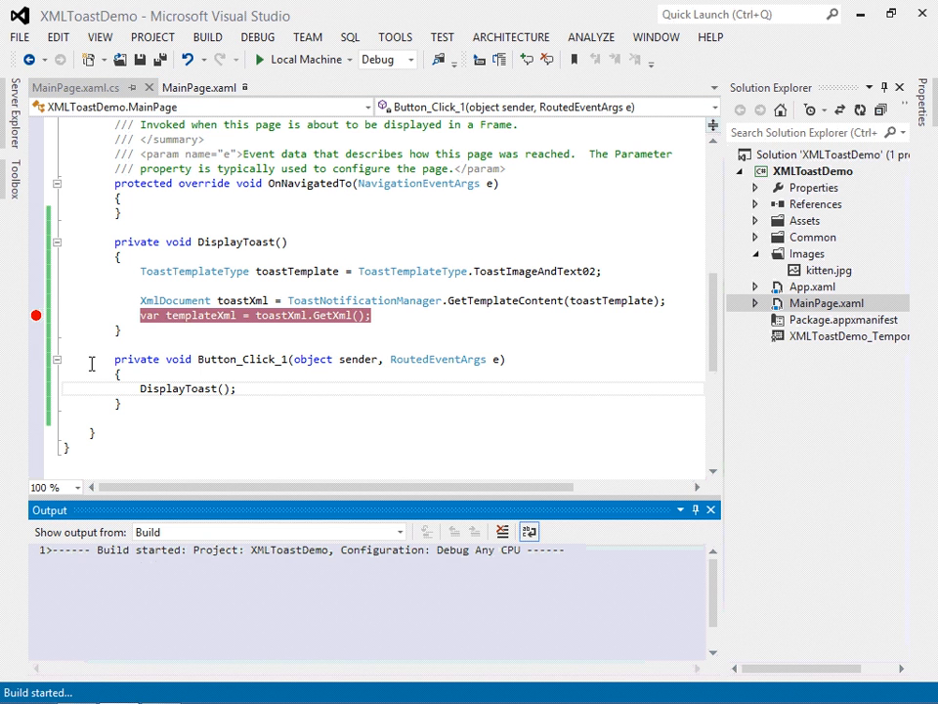
{"action": "left_click", "coordinate": [258, 59]}
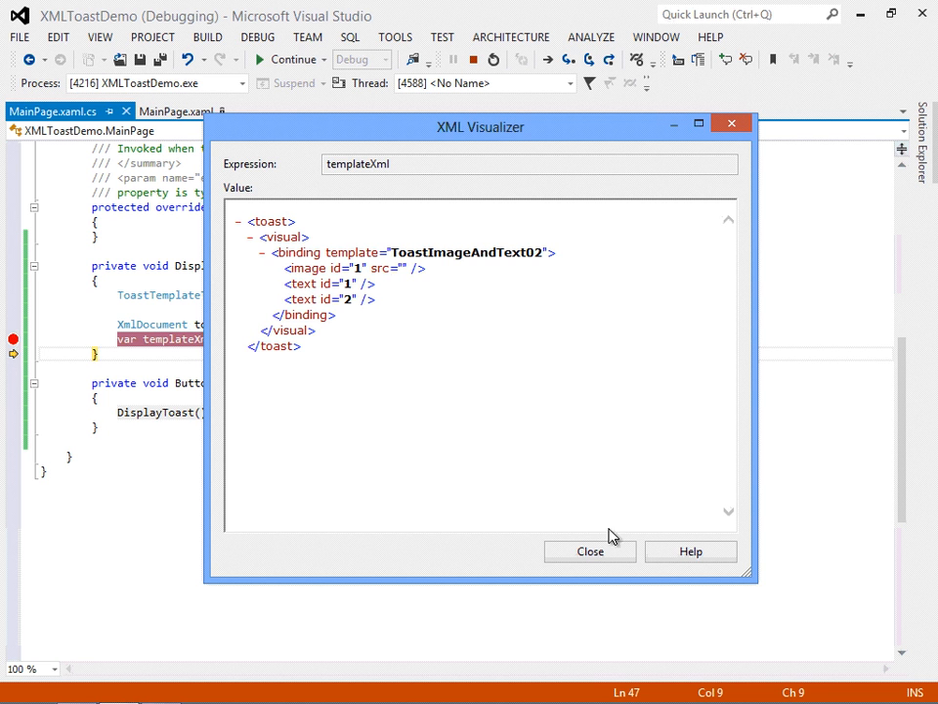
Close the XML Visualizer showing templateXml
{"action": "left_click", "coordinate": [590, 551]}
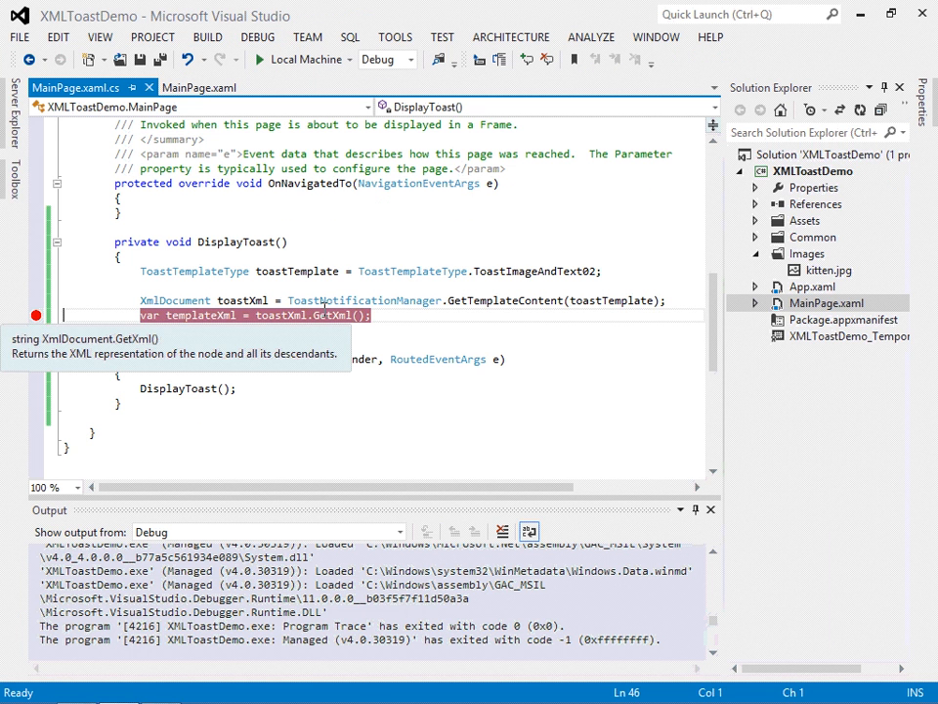
Paste snippet 6 so DisplayToast appends a "Hello, World!" node to boldTextElement
{"action": "key", "text": "Delete"}
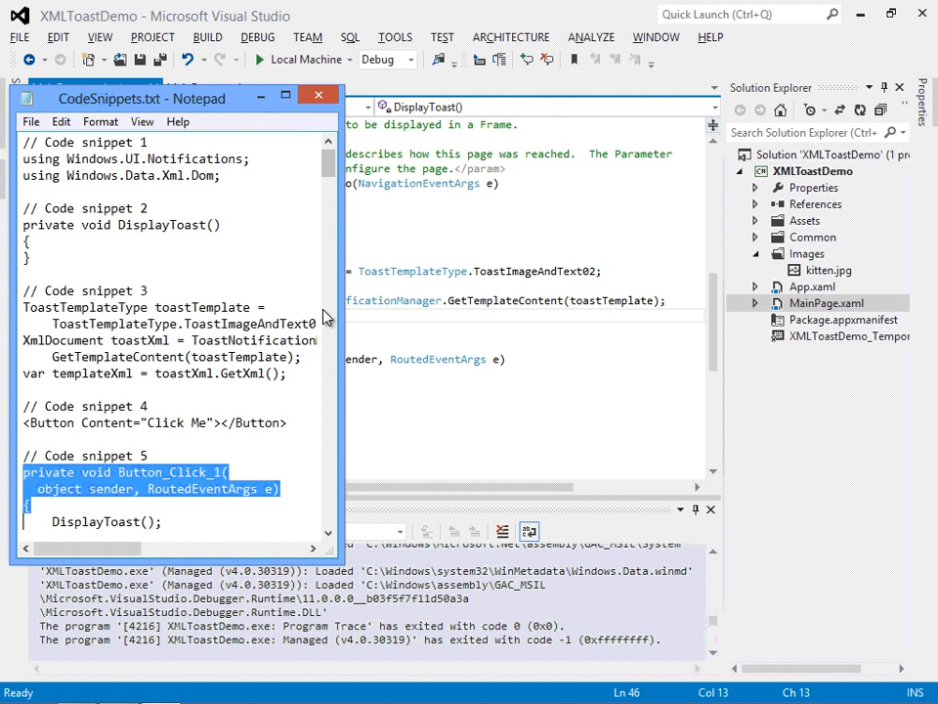
{"action": "scroll", "scroll_direction": "down", "scroll_amount": 3}
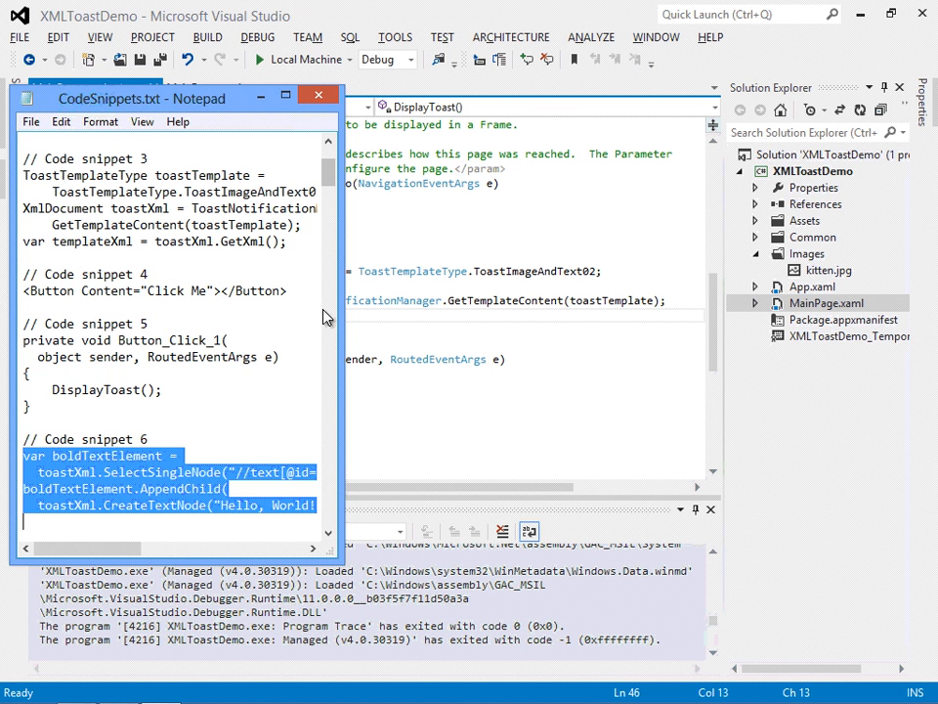
{"action": "left_click", "coordinate": [316, 93]}
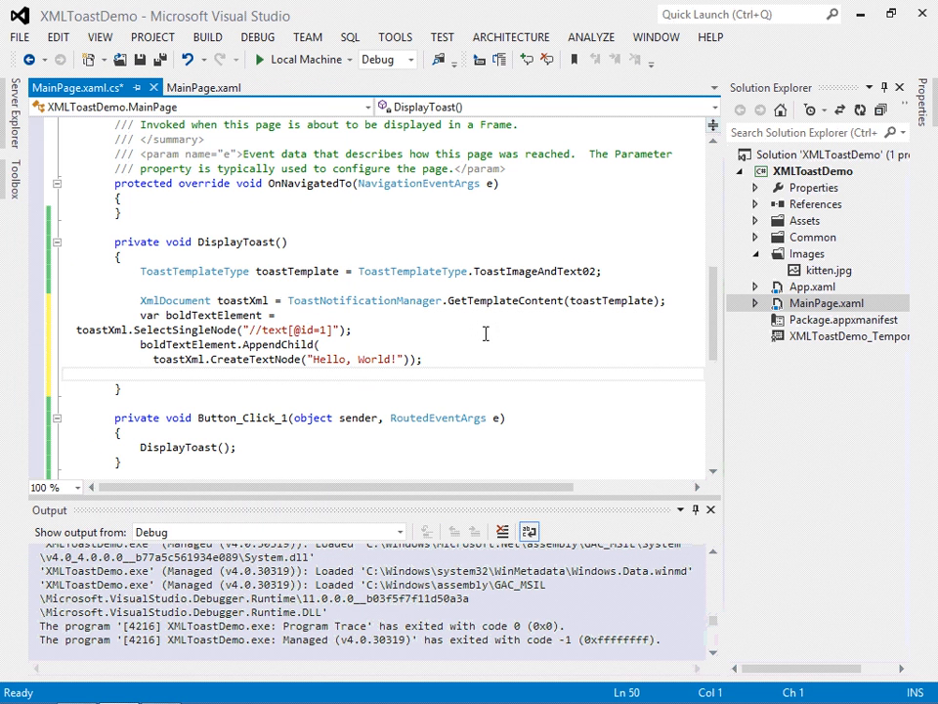
{"action": "left_click", "coordinate": [323, 315]}
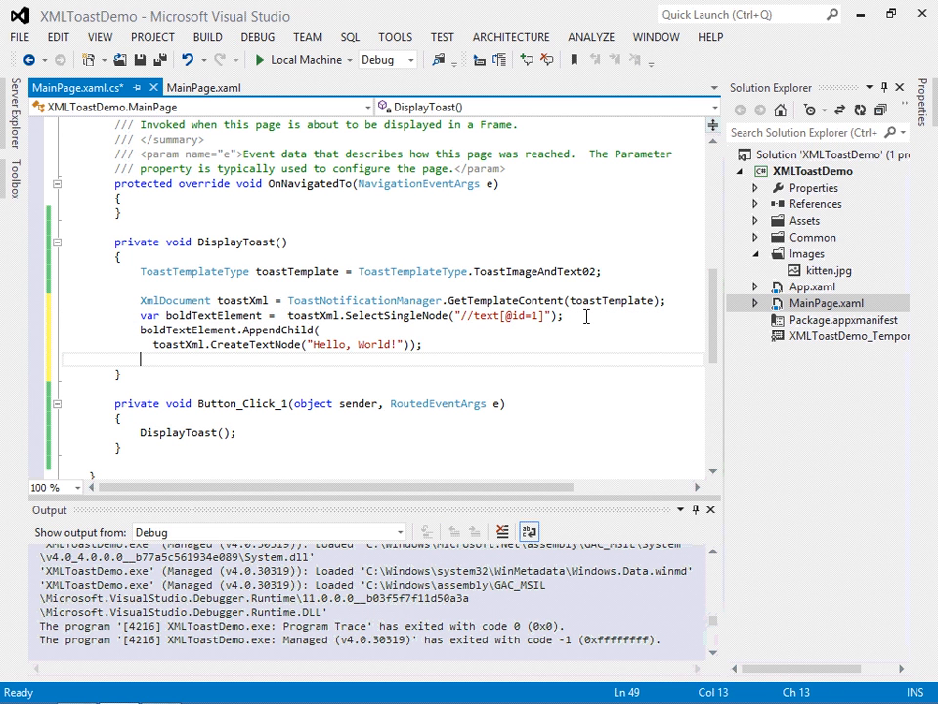
{"action": "left_click", "coordinate": [565, 315]}
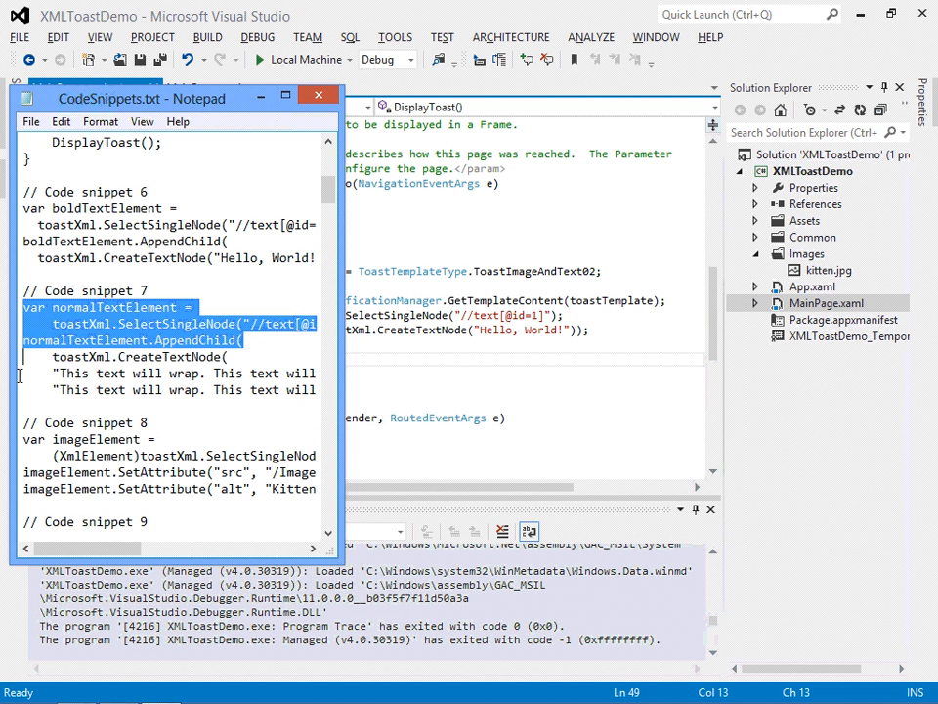
Return to DisplayToast with the AppendChild call joined onto one line
{"action": "left_click", "coordinate": [316, 93]}
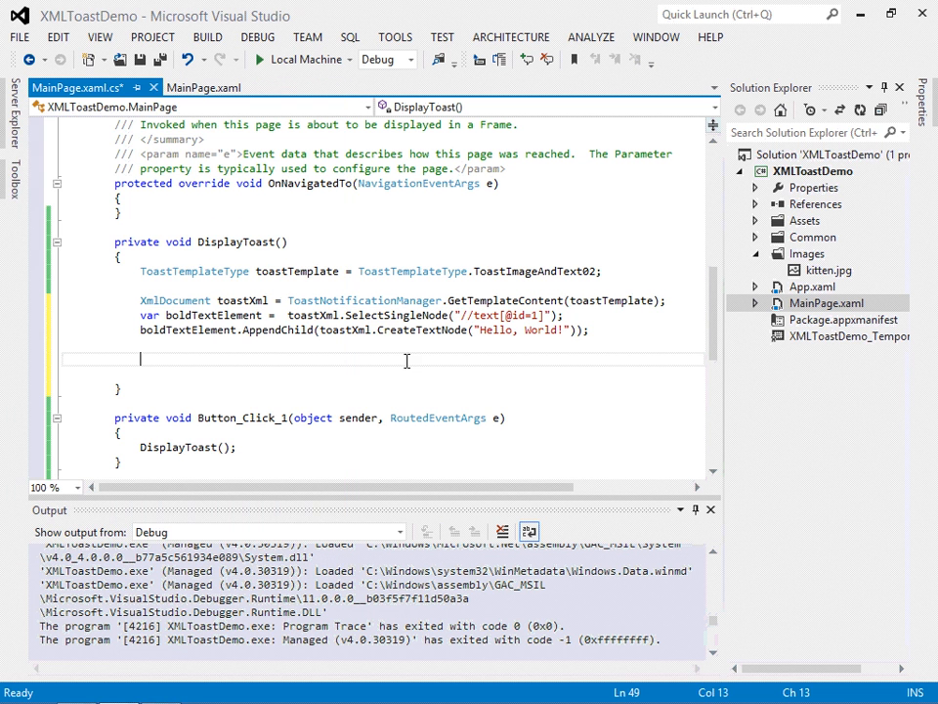
{"action": "mouse_move", "coordinate": [395, 357]}
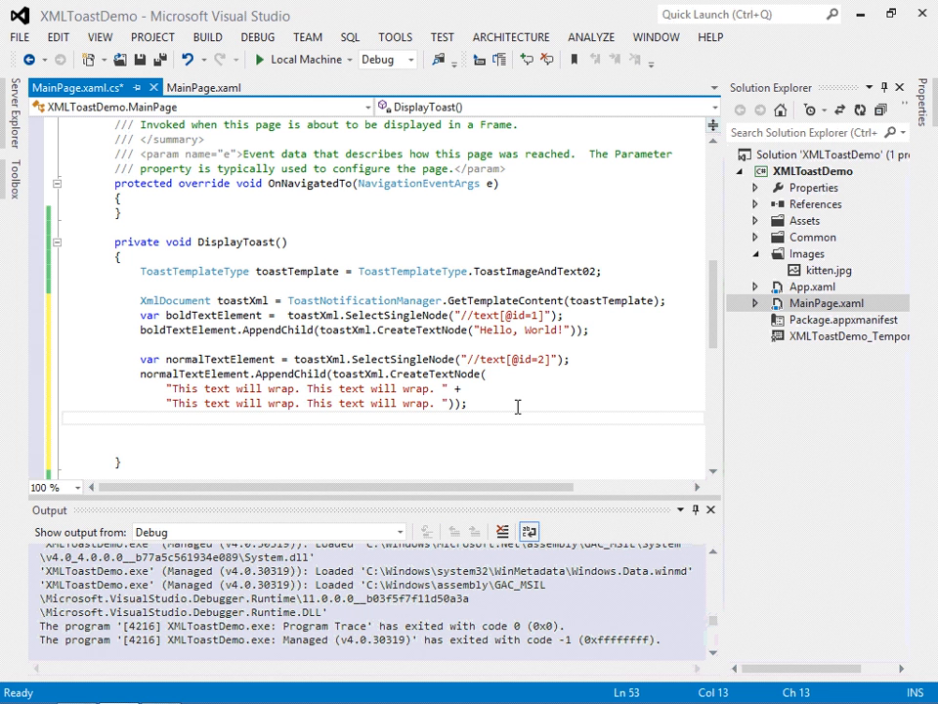
Paste the imageElement lines setting src /Images/kitten.jpg and alt Kitten
{"action": "key", "text": "enter"}
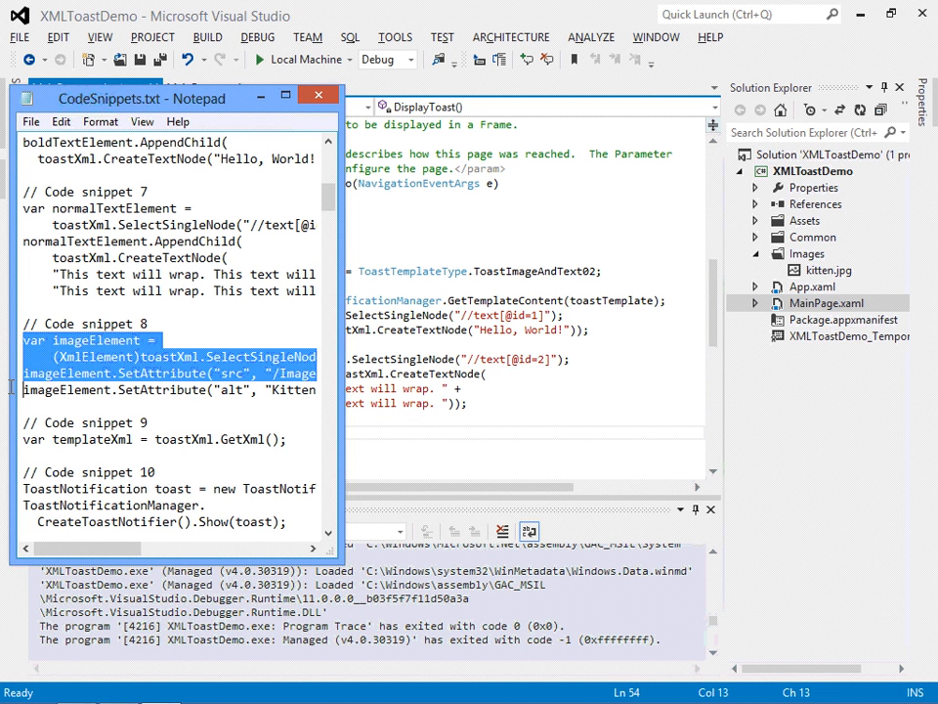
{"action": "left_click", "coordinate": [317, 94]}
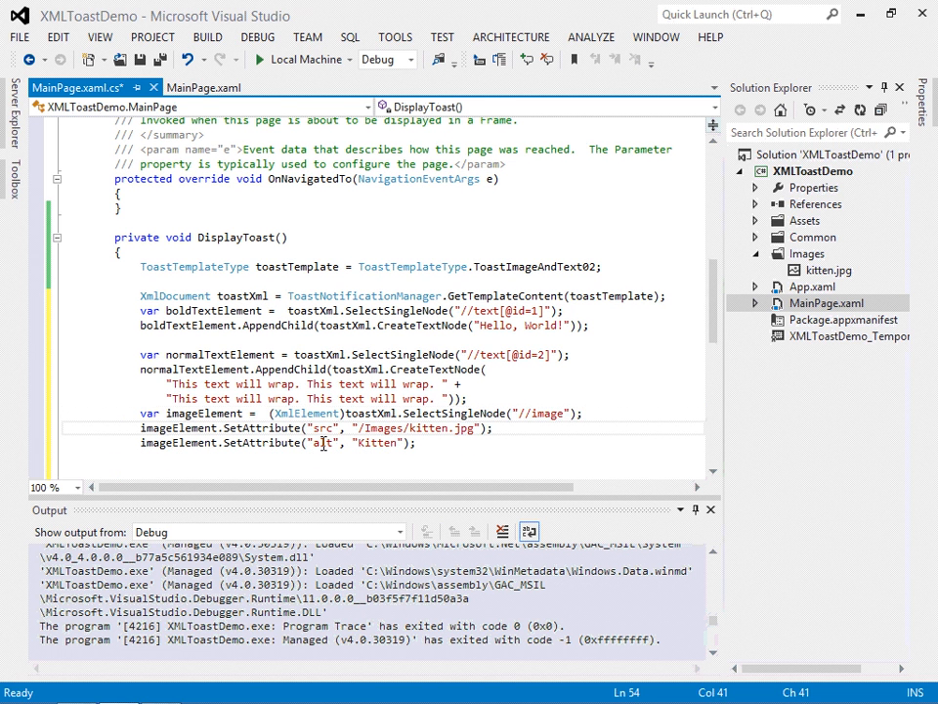
{"action": "mouse_move", "coordinate": [321, 428]}
{"action": "type", "text": "var templateXml = toastXml.GetXml();"}
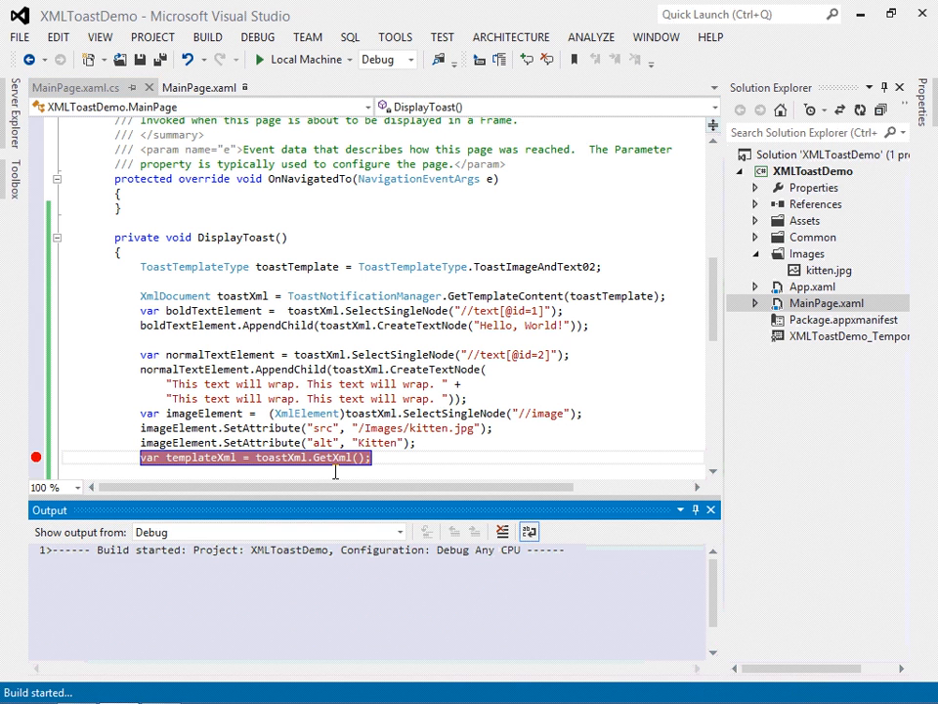
Debug with F5 and inspect templateXml in the XML Visualizer at the breakpoint
{"action": "key", "text": "F5"}
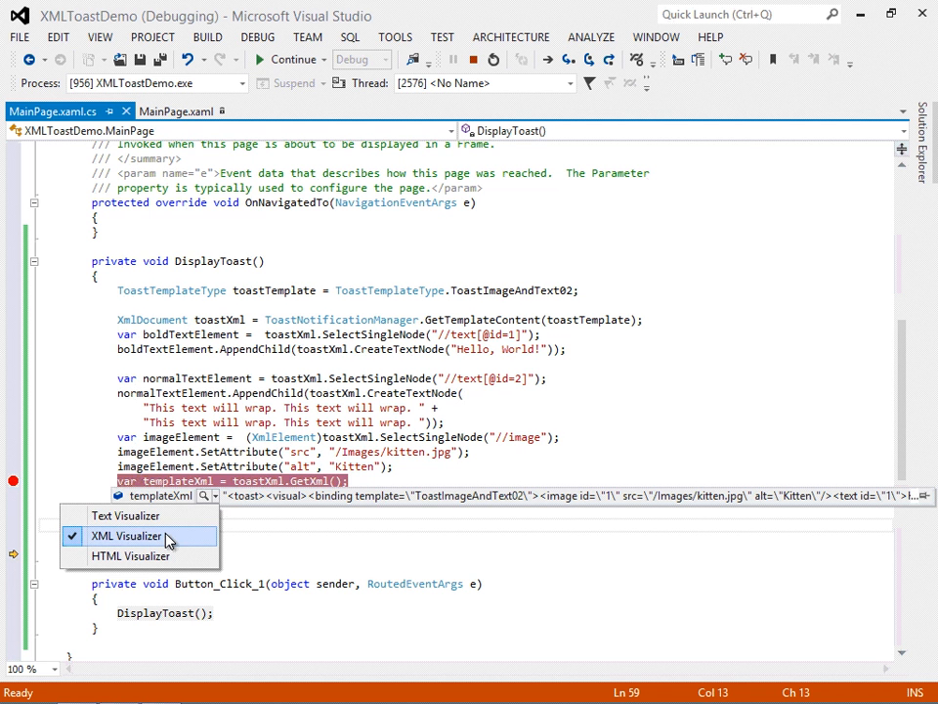
{"action": "left_click", "coordinate": [125, 535]}
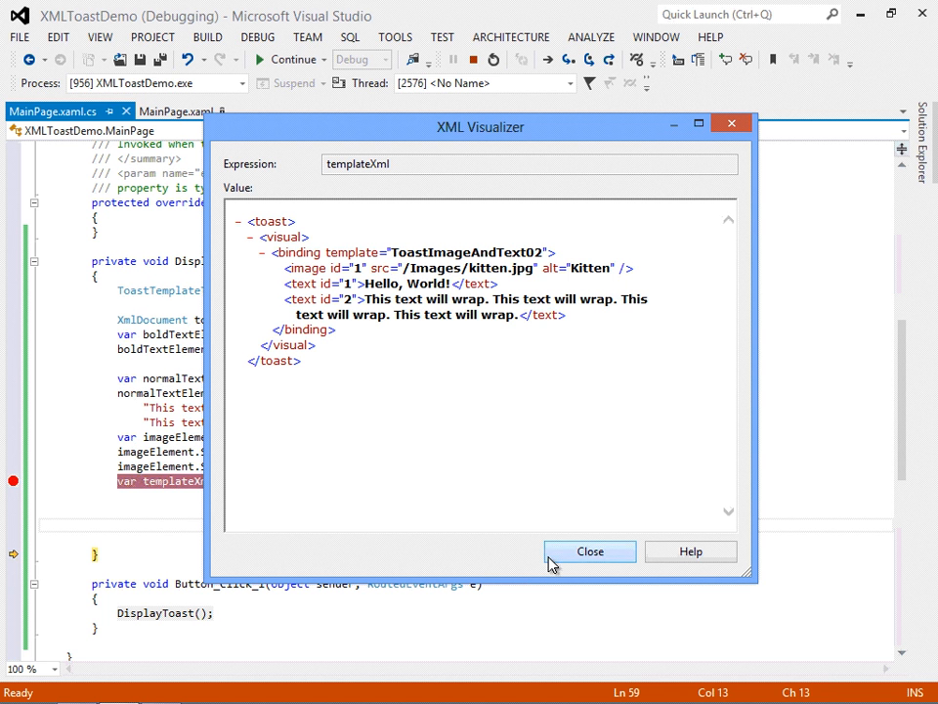
{"action": "left_click", "coordinate": [590, 551]}
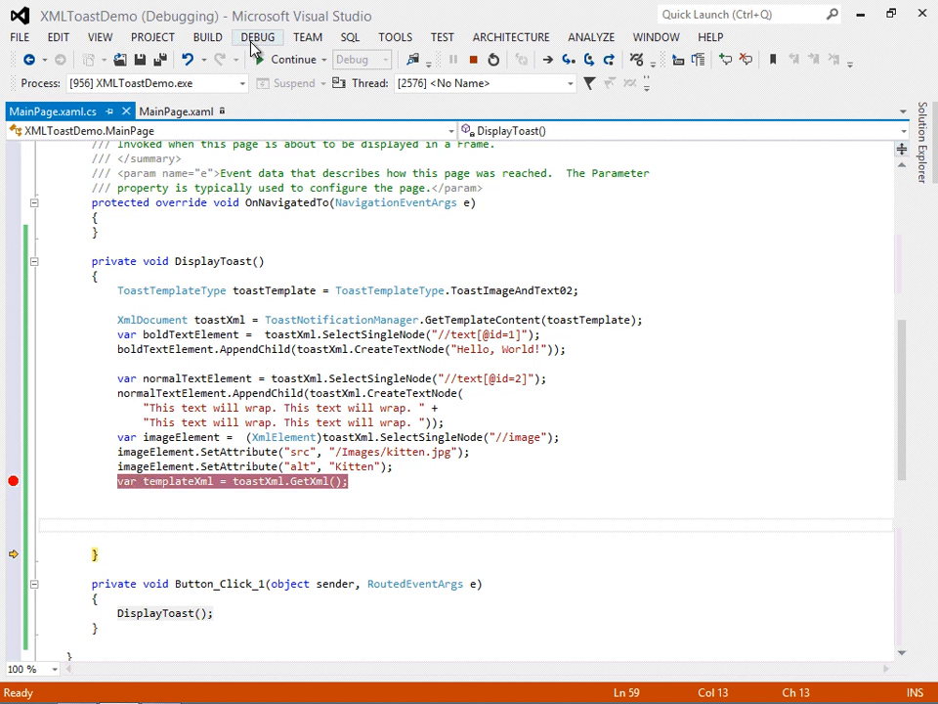
Stop debugging, paste snippet 10 to show a ToastNotification from toastXml, and rerun
{"action": "left_click", "coordinate": [258, 35]}
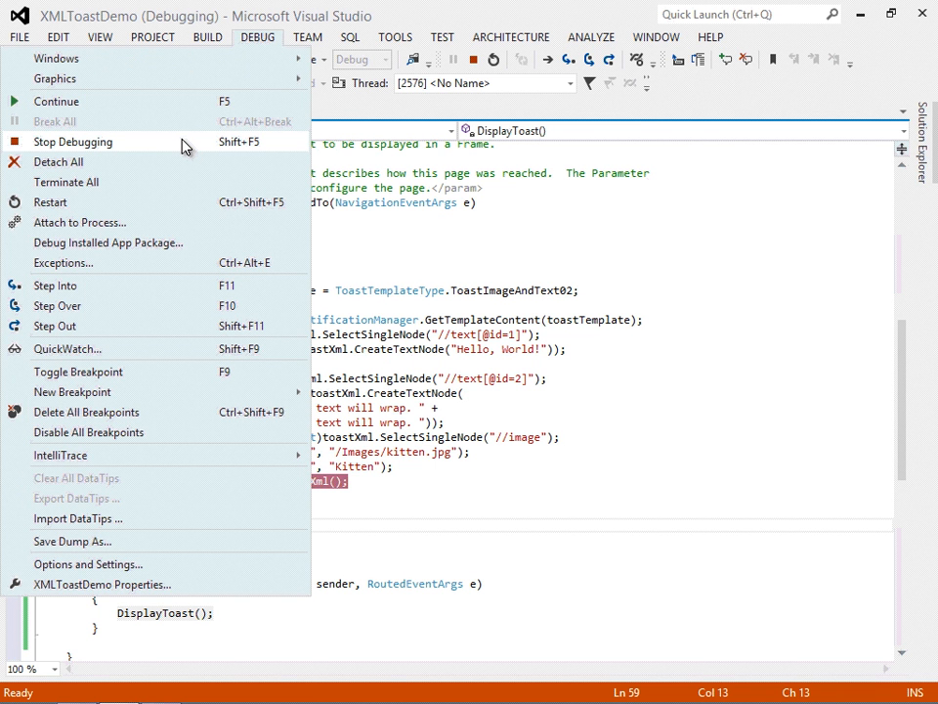
{"action": "left_click", "coordinate": [73, 140]}
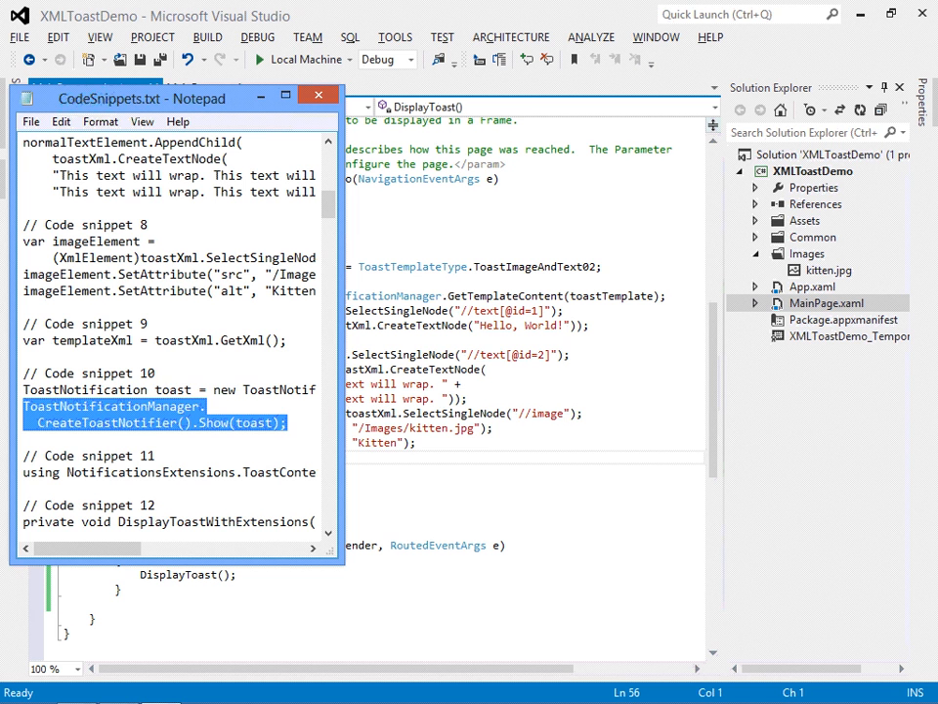
{"action": "left_click", "coordinate": [317, 94]}
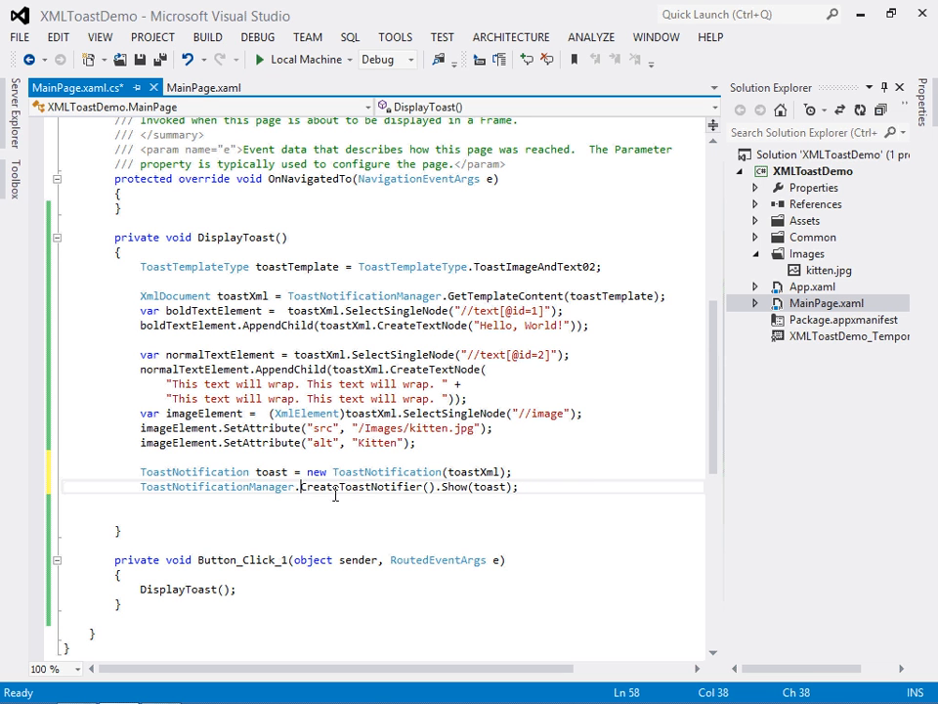
{"action": "mouse_move", "coordinate": [453, 487]}
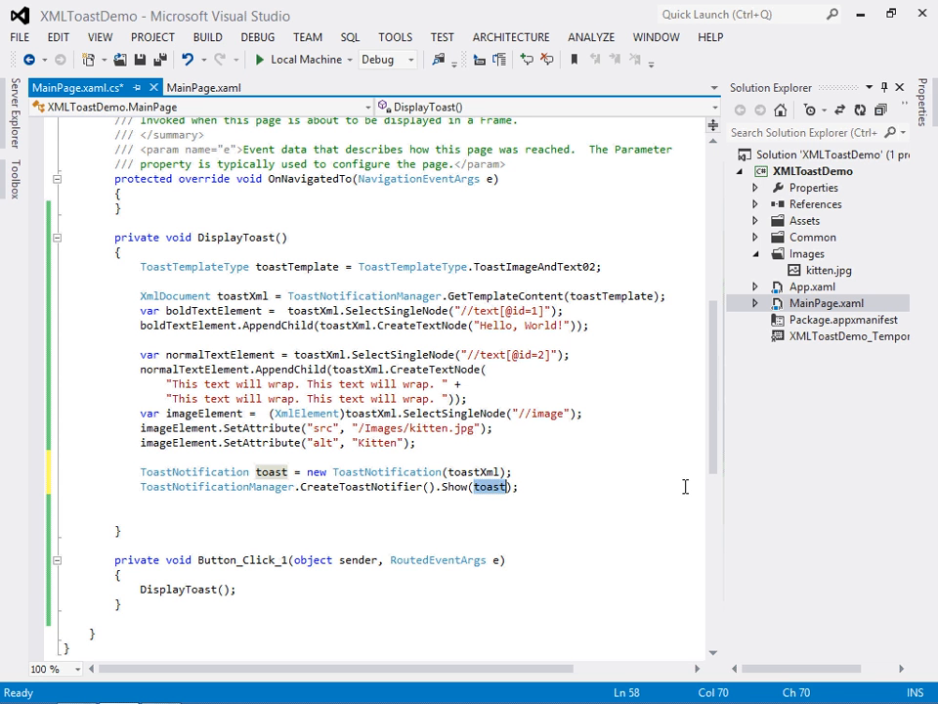
{"action": "left_click", "coordinate": [342, 516]}
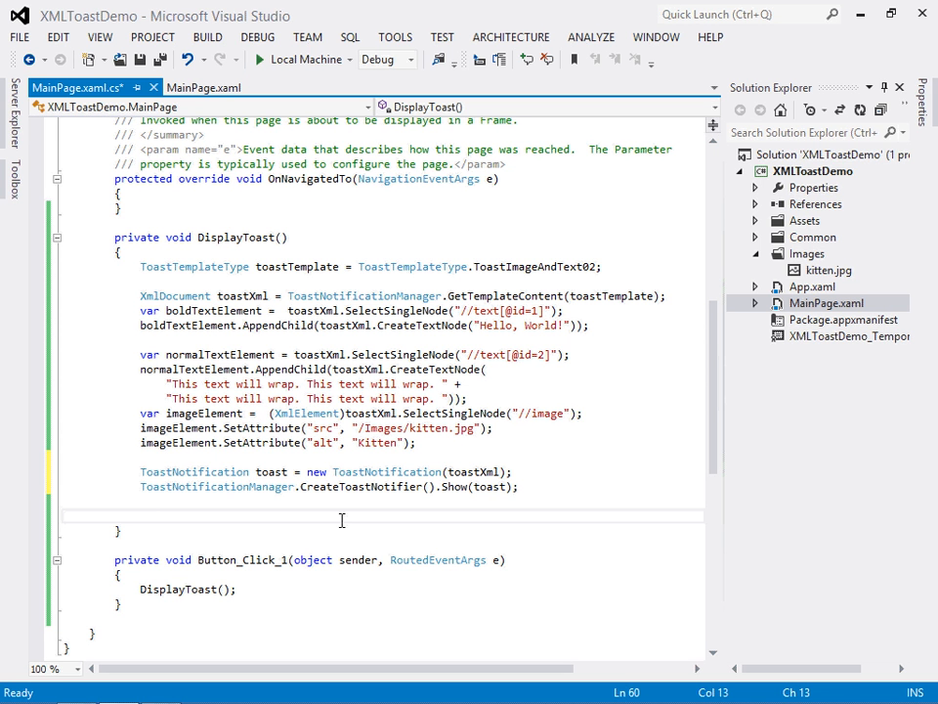
{"action": "key", "text": "ctrl+s"}
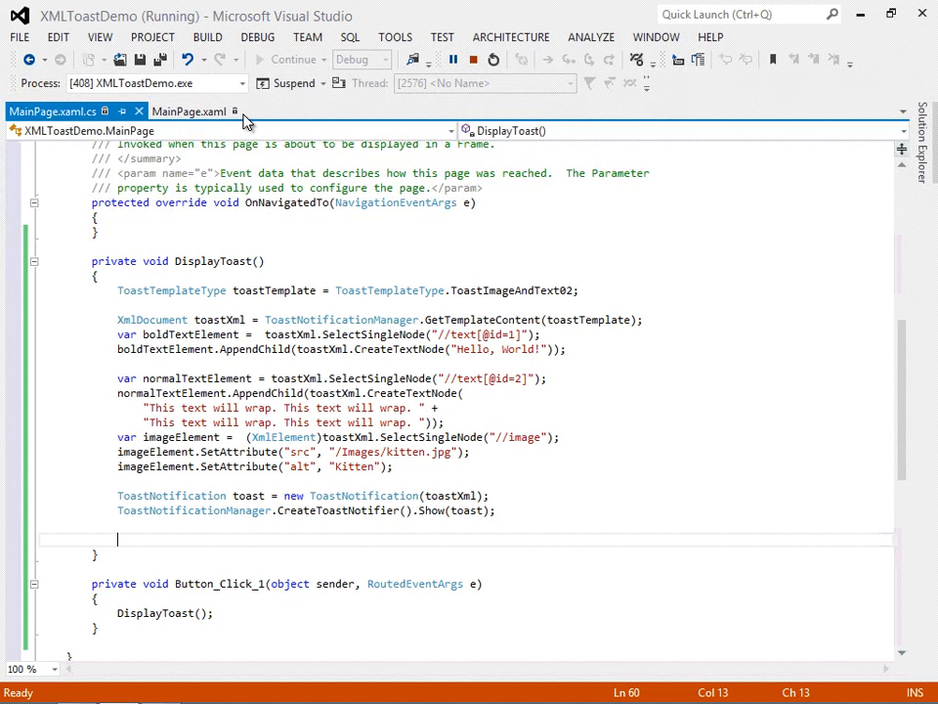
{"action": "left_click", "coordinate": [258, 35]}
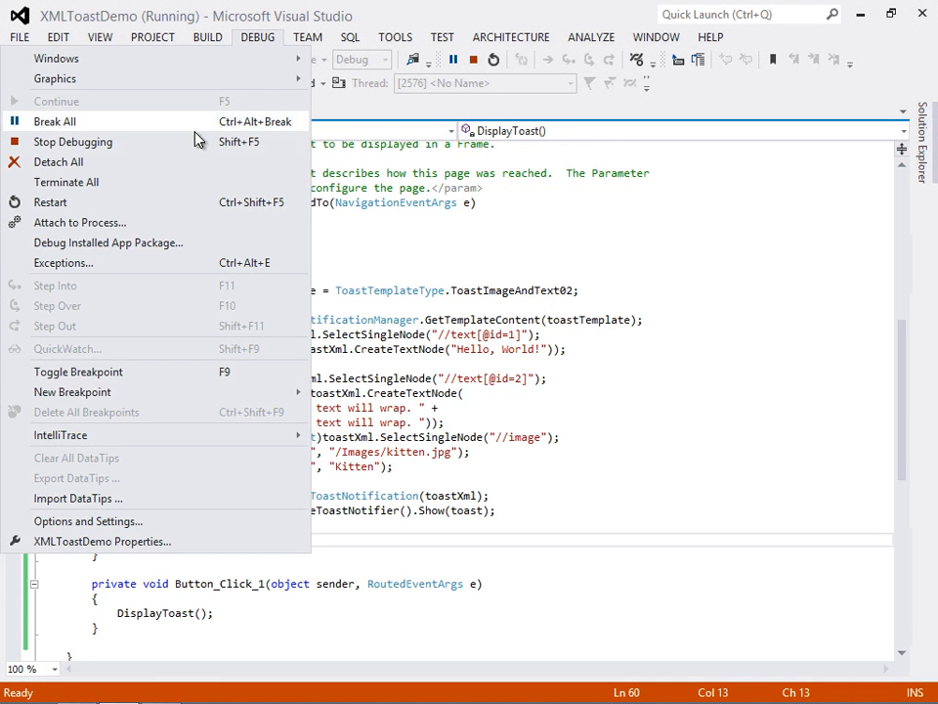
{"action": "left_click", "coordinate": [55, 102]}
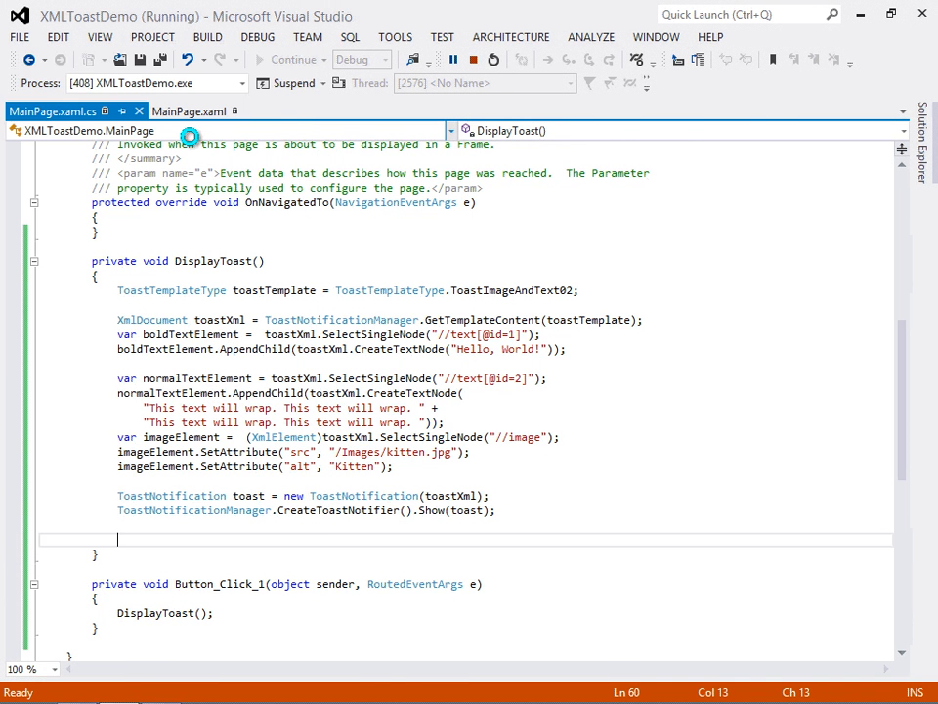
{"action": "left_click", "coordinate": [473, 58]}
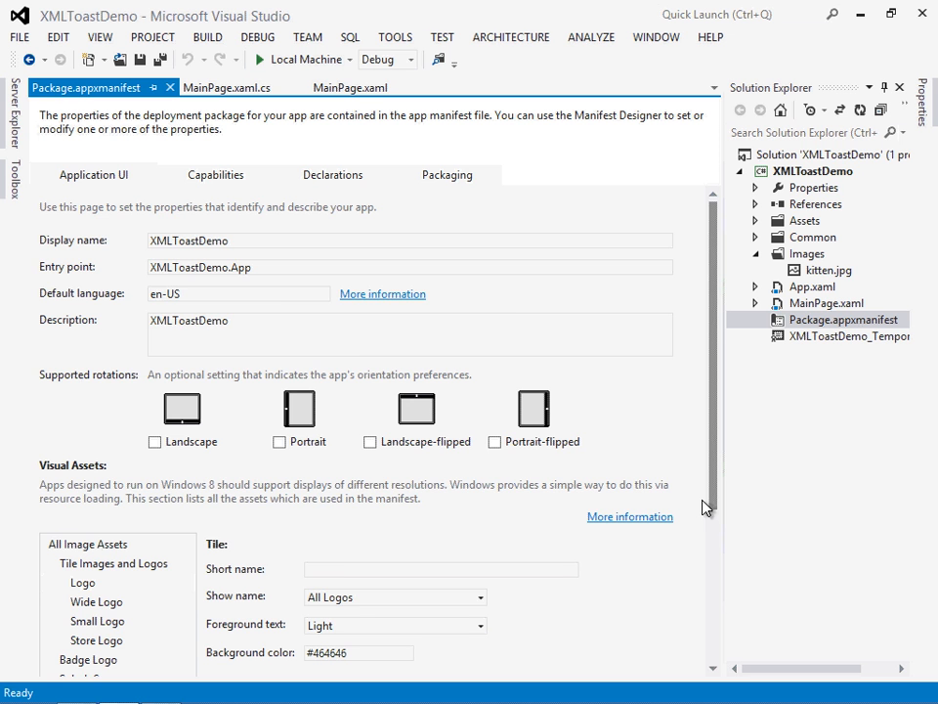
In the manifest's Visual Assets, select All Image Assets and set Toast capable to Yes
{"action": "scroll", "scroll_direction": "down", "scroll_amount": 3}
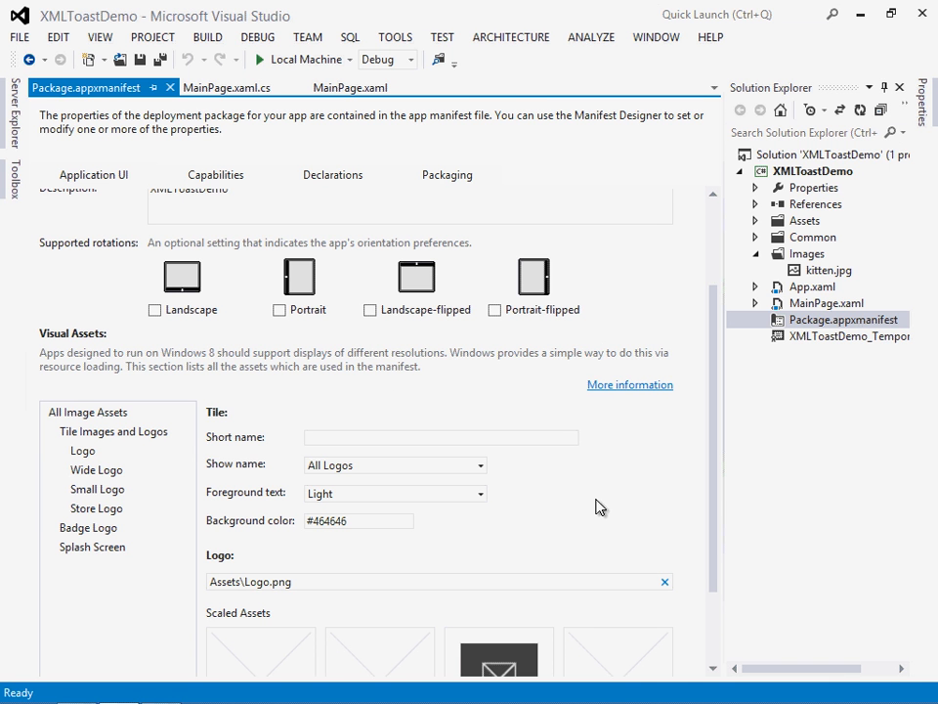
{"action": "mouse_move", "coordinate": [407, 500]}
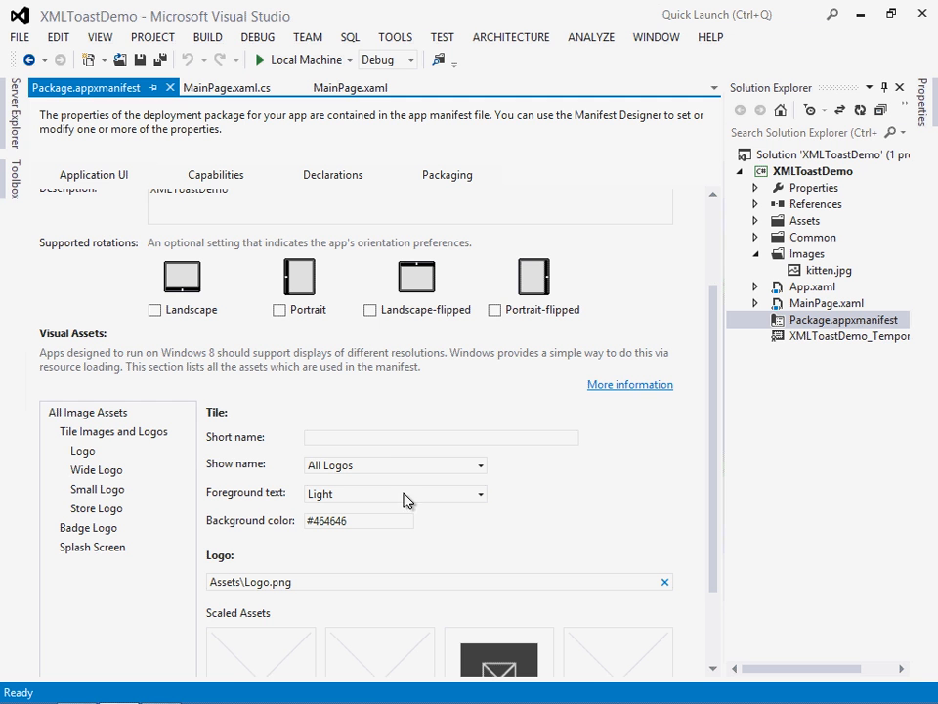
{"action": "mouse_move", "coordinate": [90, 415]}
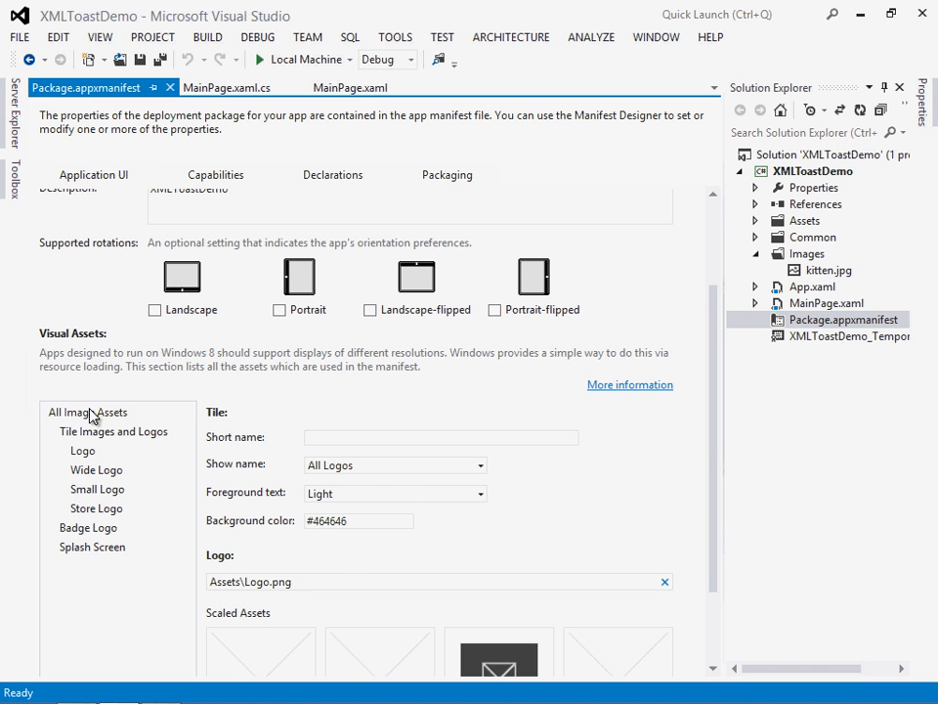
{"action": "left_click", "coordinate": [86, 411]}
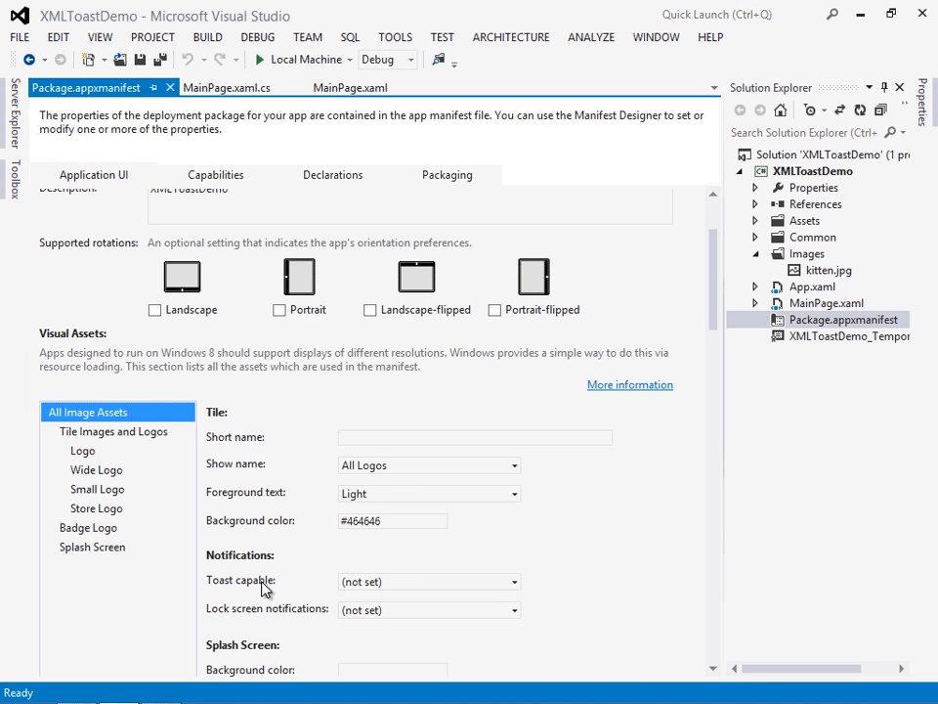
{"action": "left_click", "coordinate": [512, 583]}
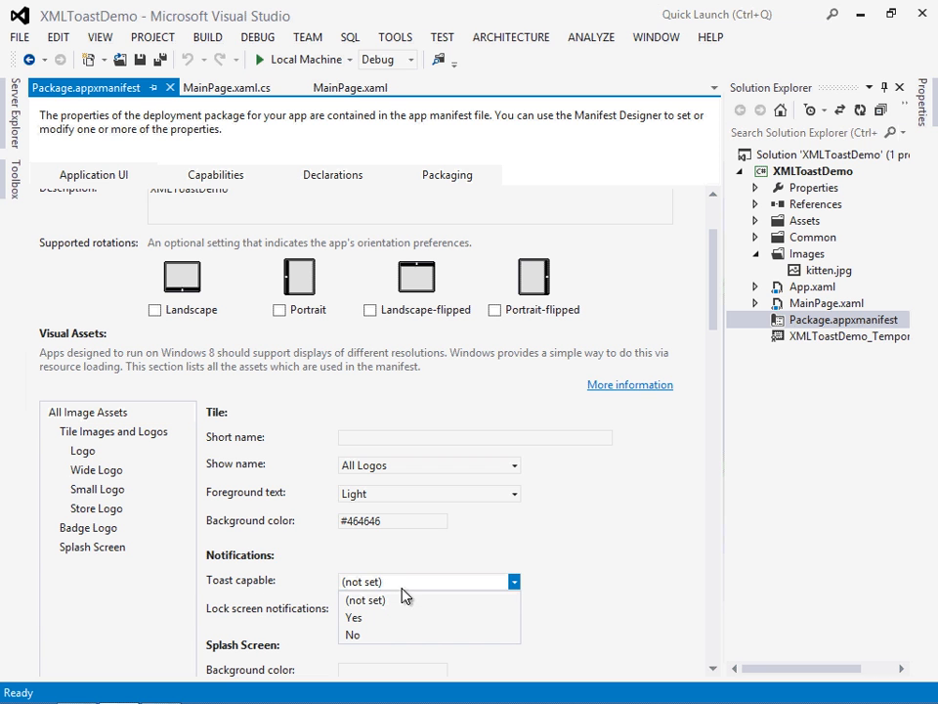
{"action": "left_click", "coordinate": [353, 618]}
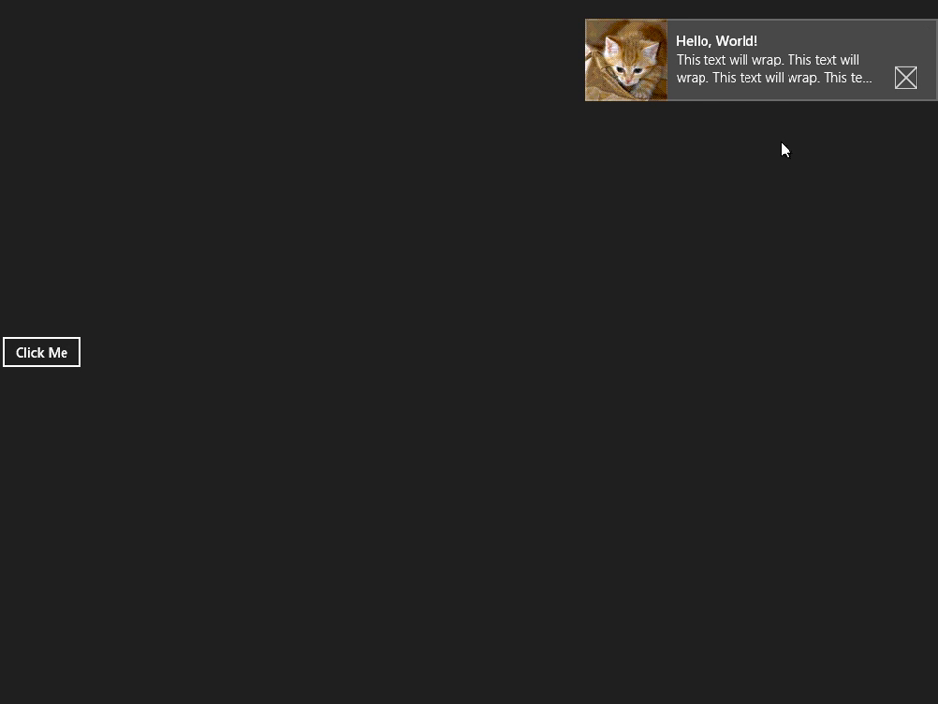
{"action": "mouse_move", "coordinate": [818, 135]}
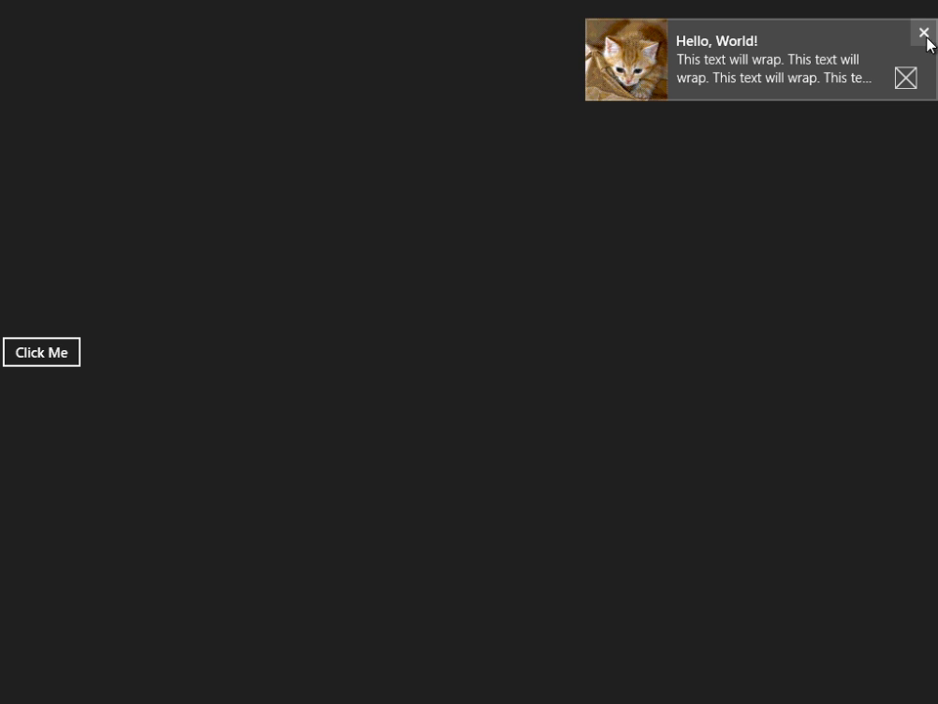
{"action": "mouse_move", "coordinate": [636, 80]}
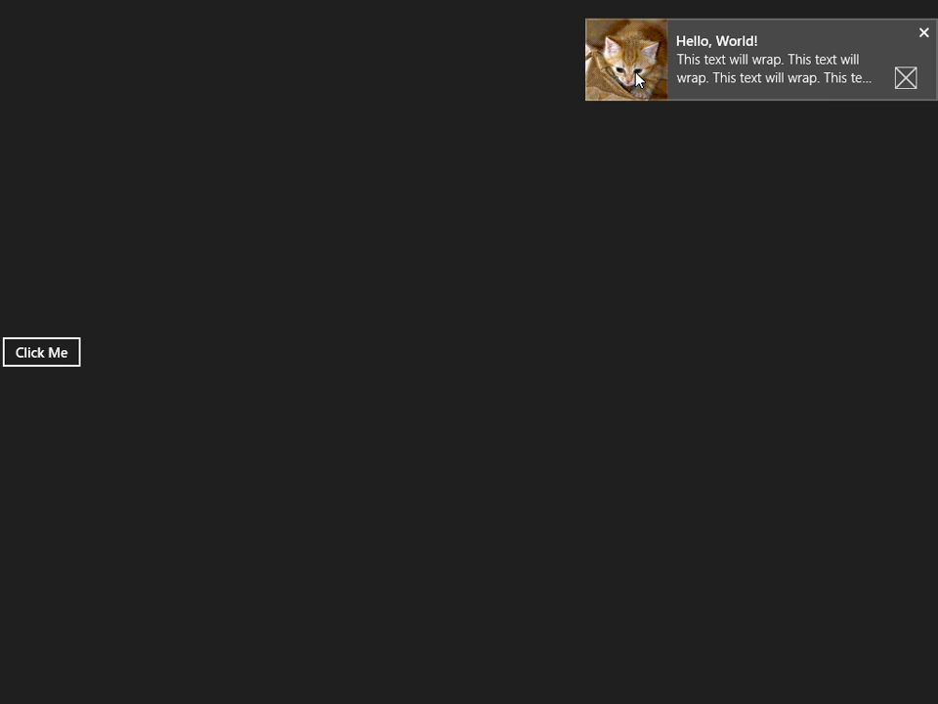